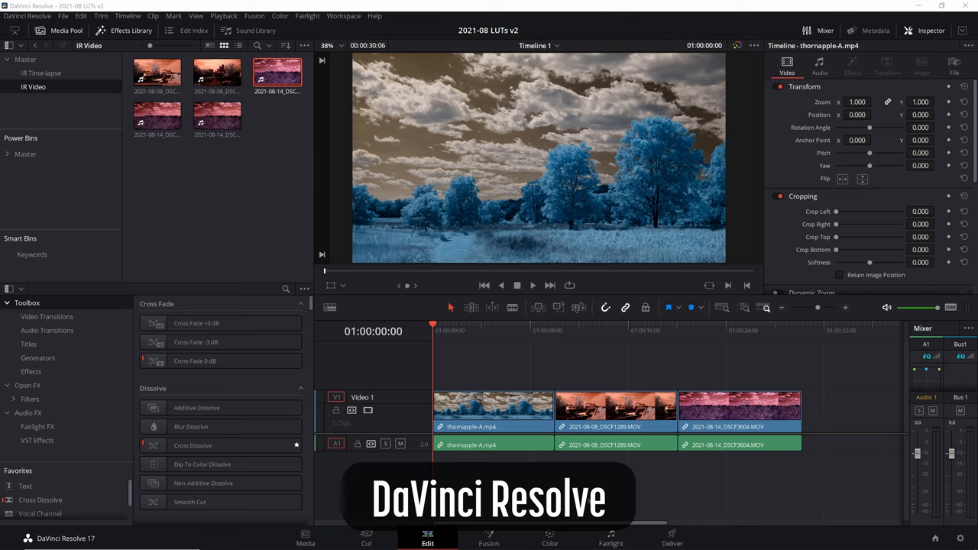
Step: Select the pink infrared clip on Resolve's Color page to show its node
left_click(550, 538)
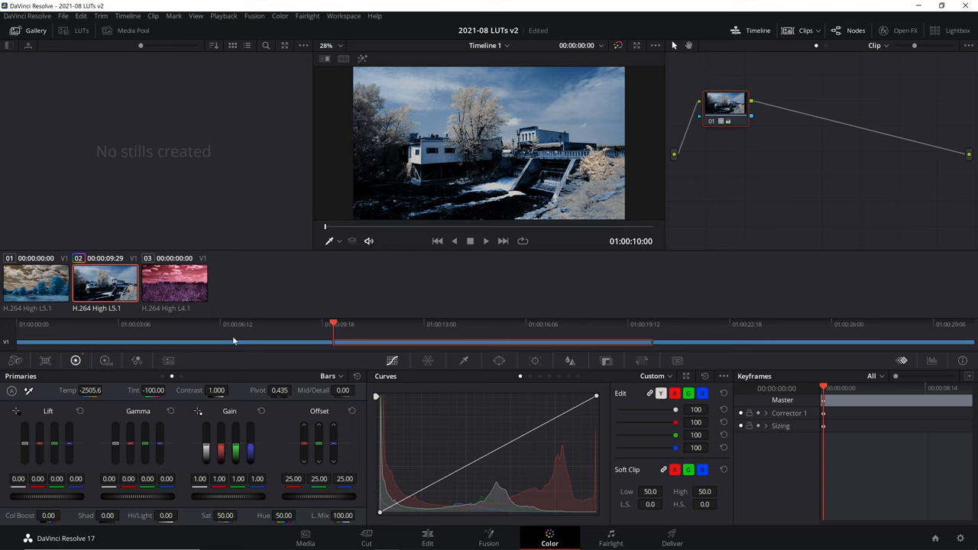
mouse_move(171, 283)
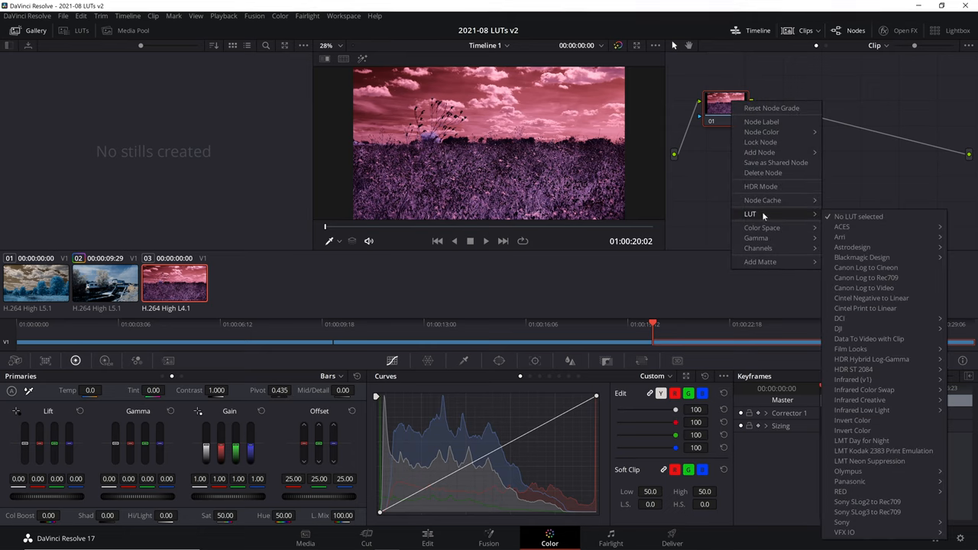
mouse_move(865, 389)
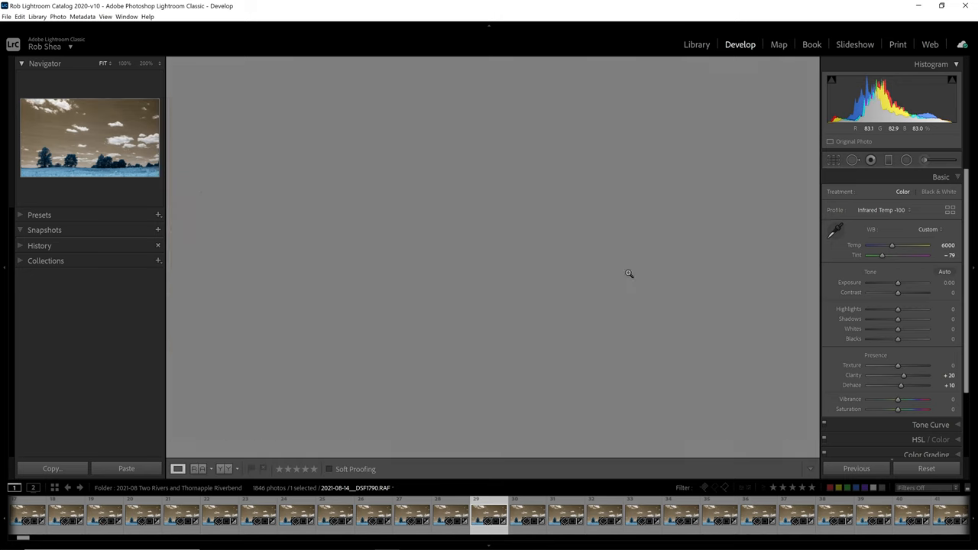
Step: Select the red infrared barn photo in Lightroom's Develop module
left_click(697, 44)
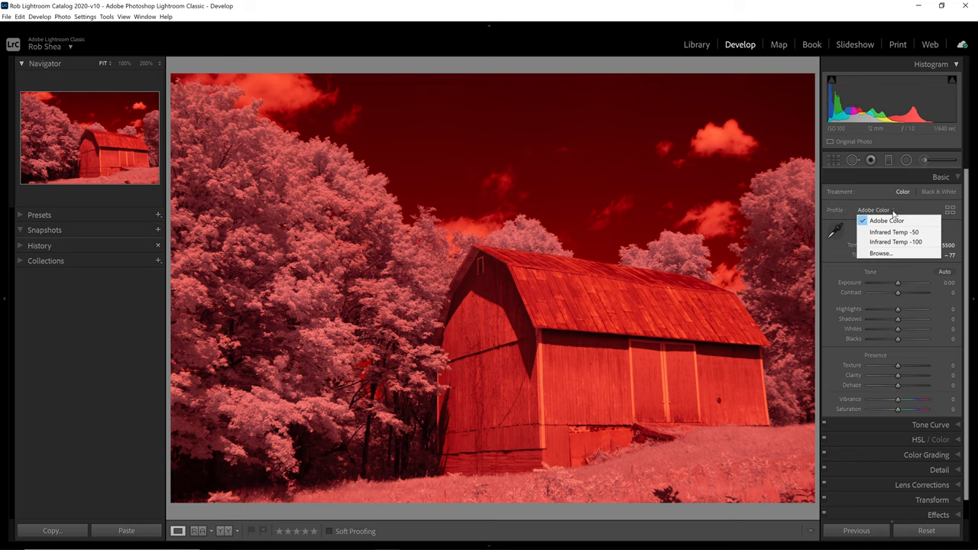
Step: Apply the IR channel-swap profile, then lower Highlights and Blacks and raise Contrast
left_click(896, 242)
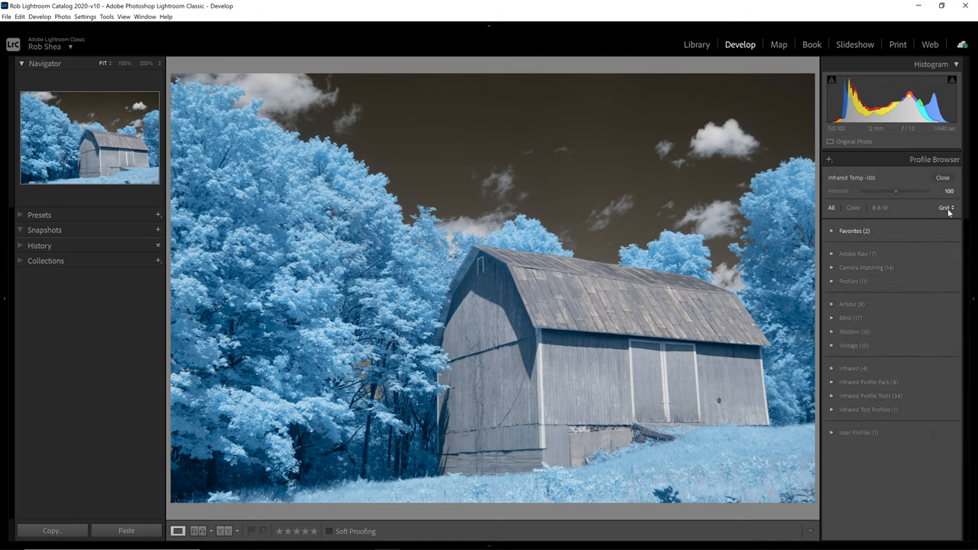
mouse_move(852, 368)
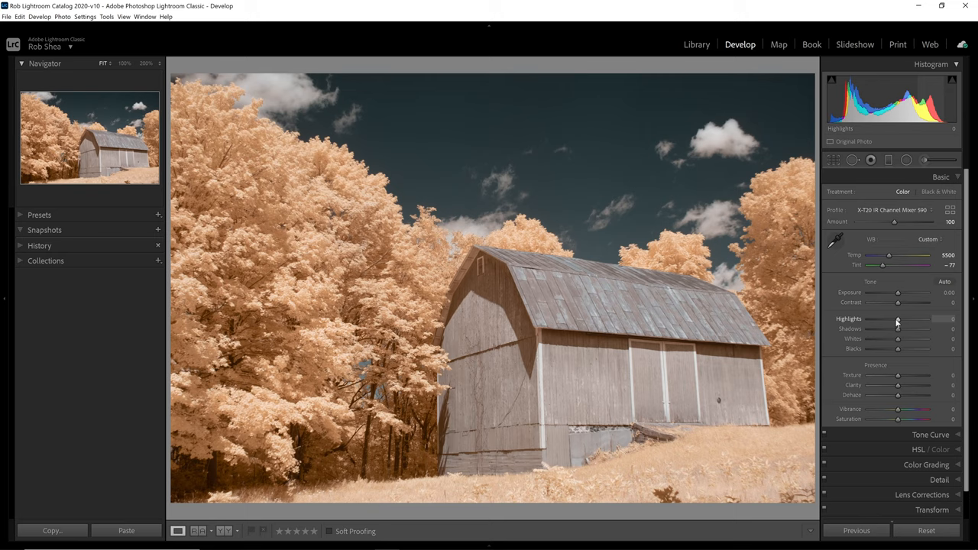
left_click_drag(899, 319, 885, 320)
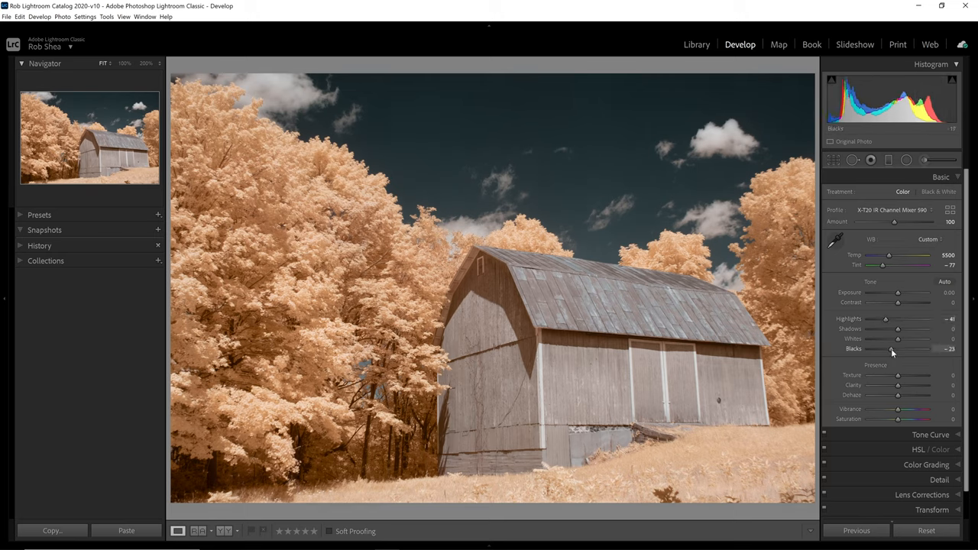
left_click_drag(893, 348, 888, 349)
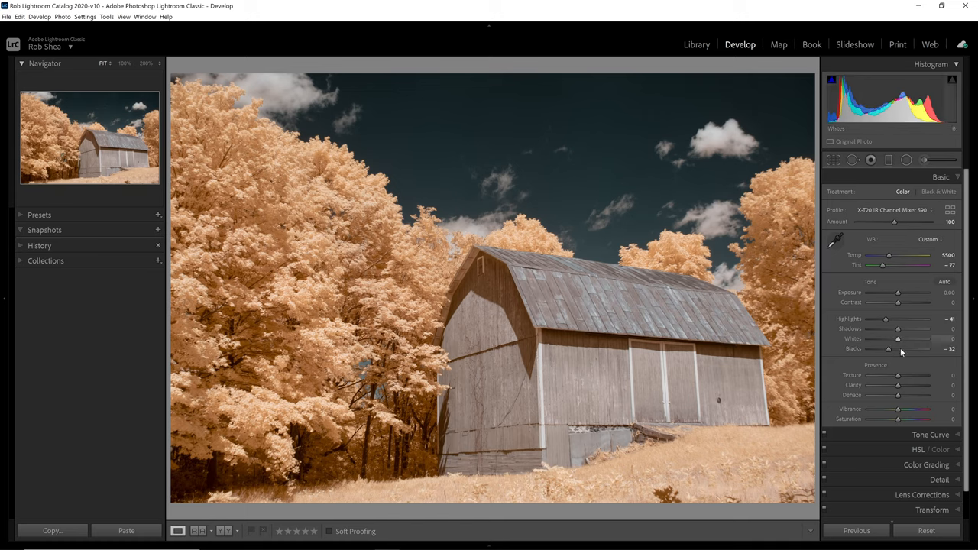
left_click_drag(898, 386, 917, 385)
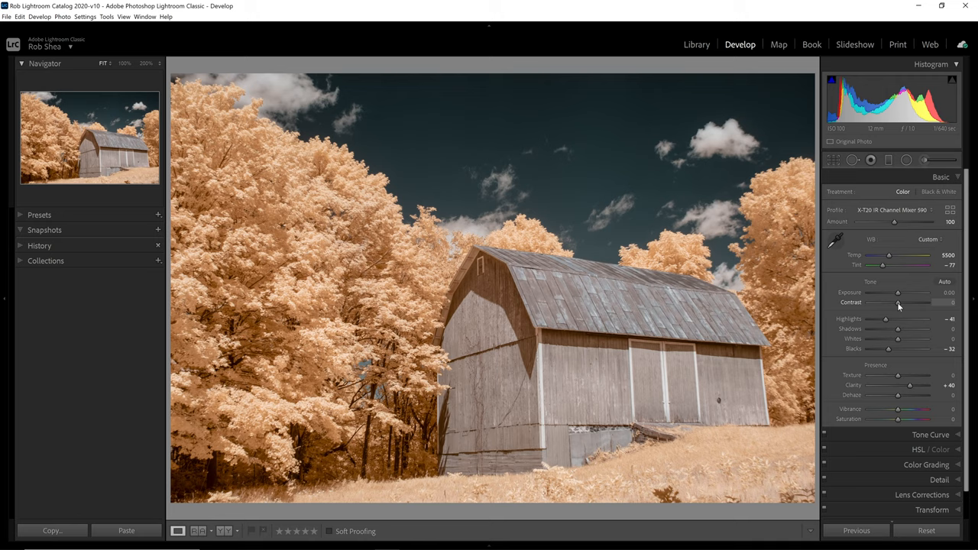
left_click_drag(899, 302, 907, 302)
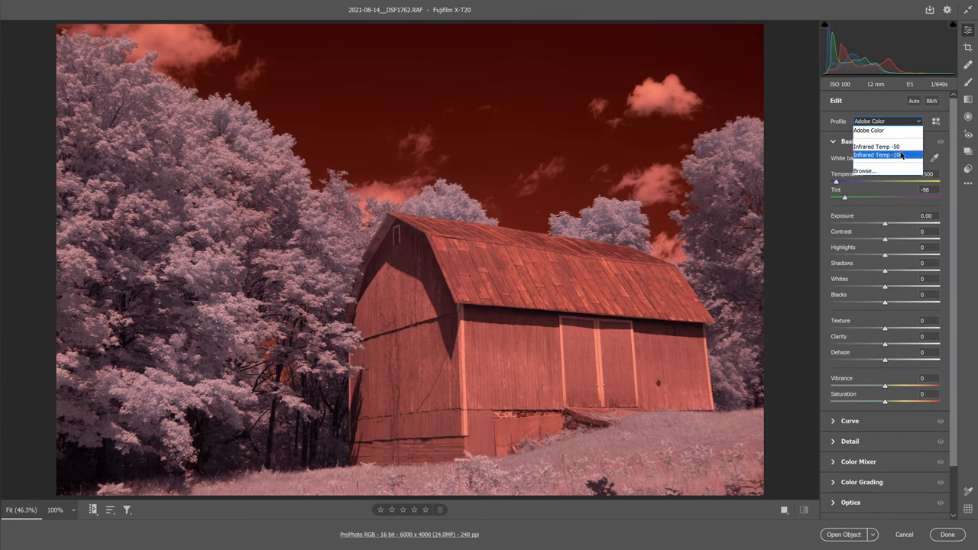
Step: From Infrared Temp -100, create a profile named Invert loading the IR Invert.cube lookup table
left_click(877, 156)
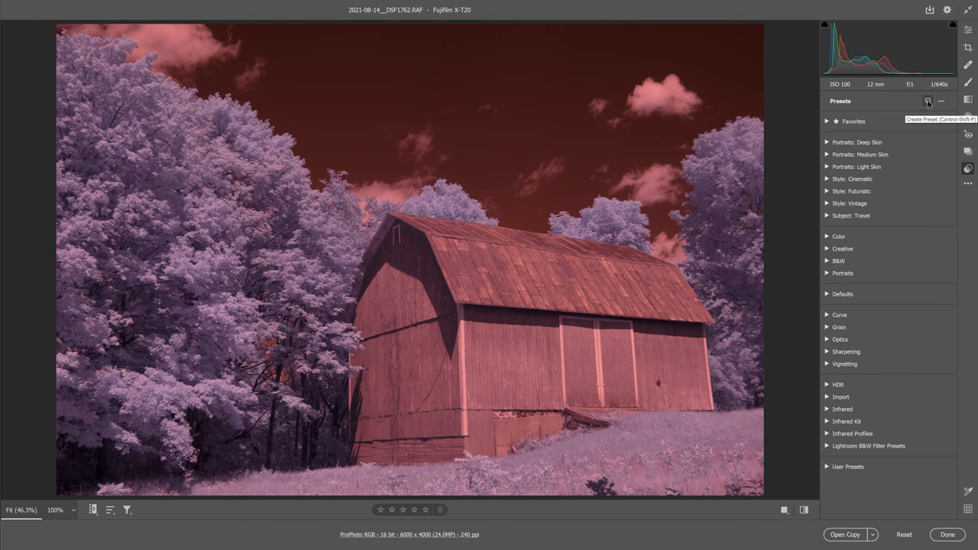
left_click(927, 101)
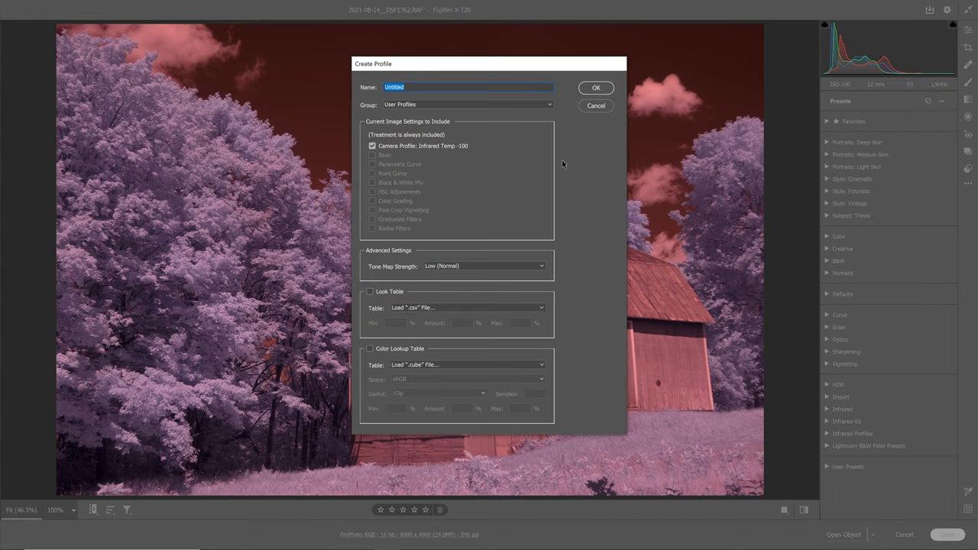
type("Invert")
left_click(468, 104)
type("Infrared")
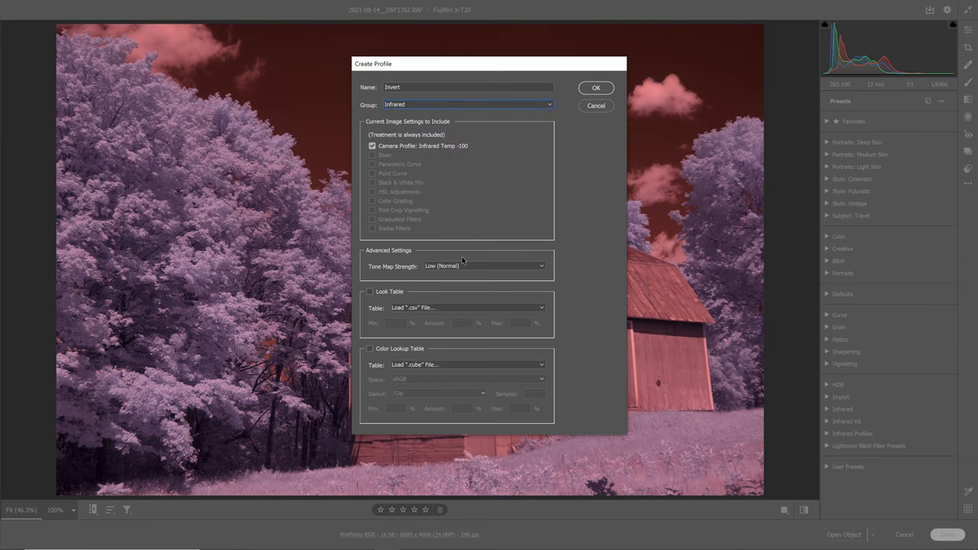
left_click(468, 364)
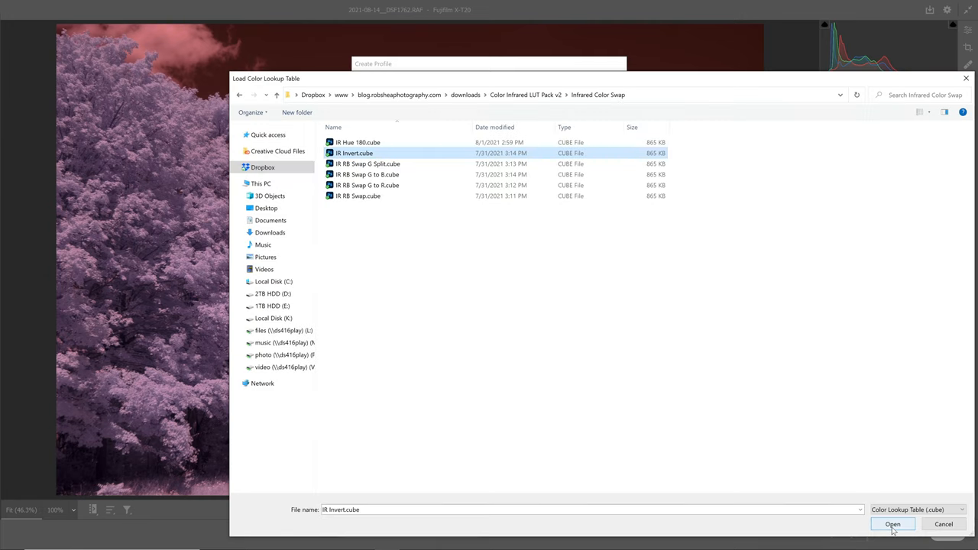
left_click(893, 524)
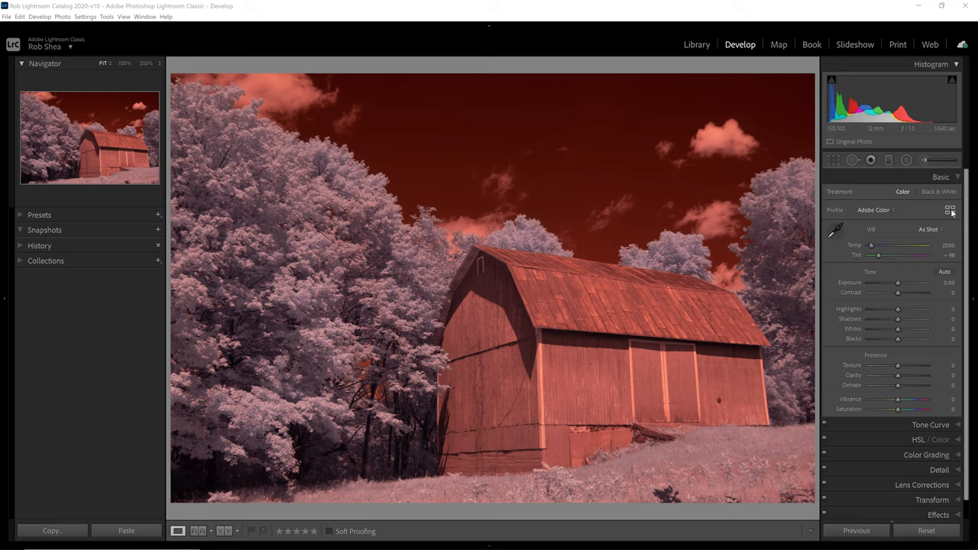
Step: Apply the new Invert profile from the Infrared group, turning the barn teal
left_click(951, 210)
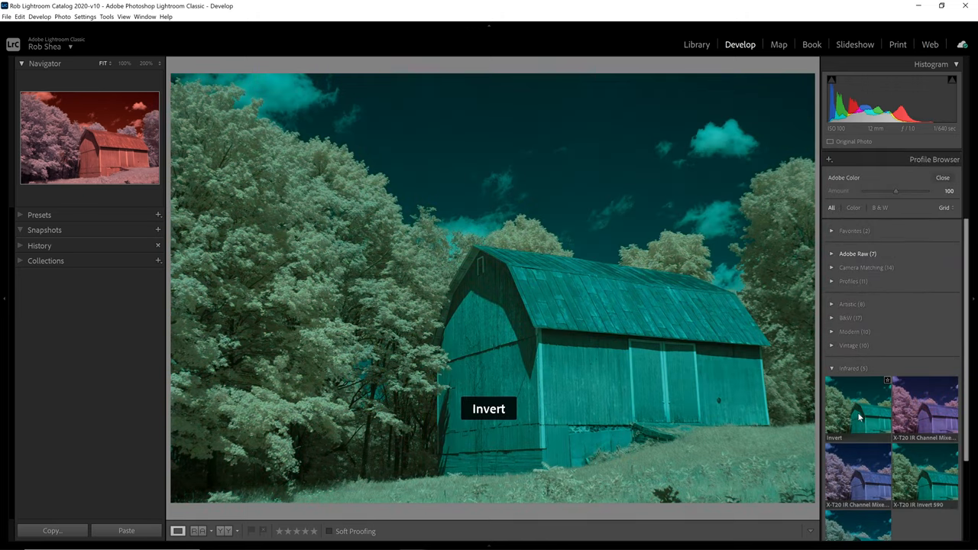
left_click(857, 409)
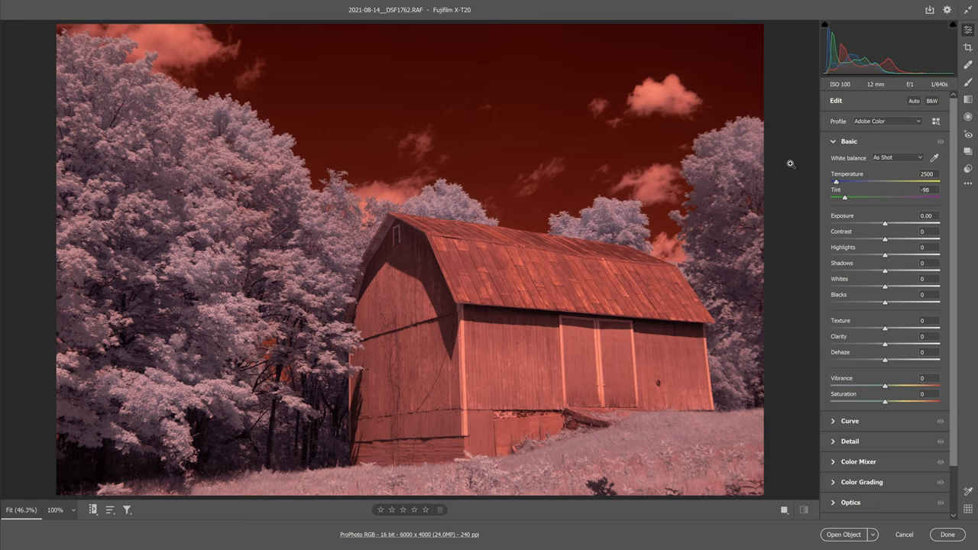
mouse_move(795, 164)
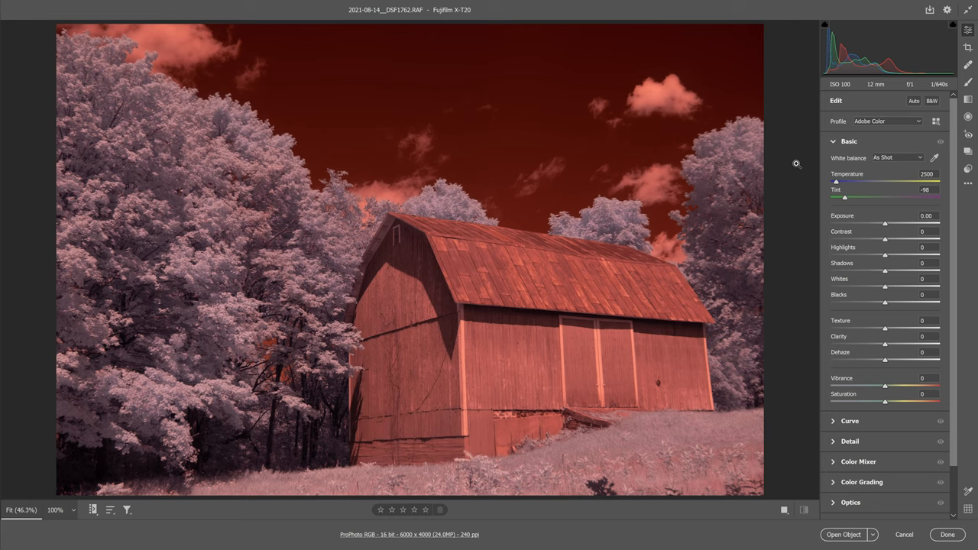
mouse_move(917, 165)
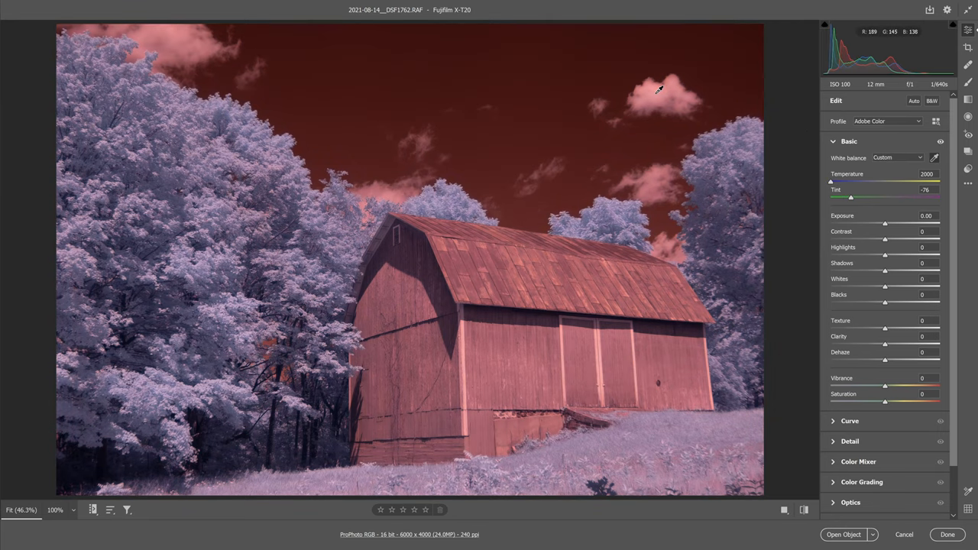
mouse_move(926, 156)
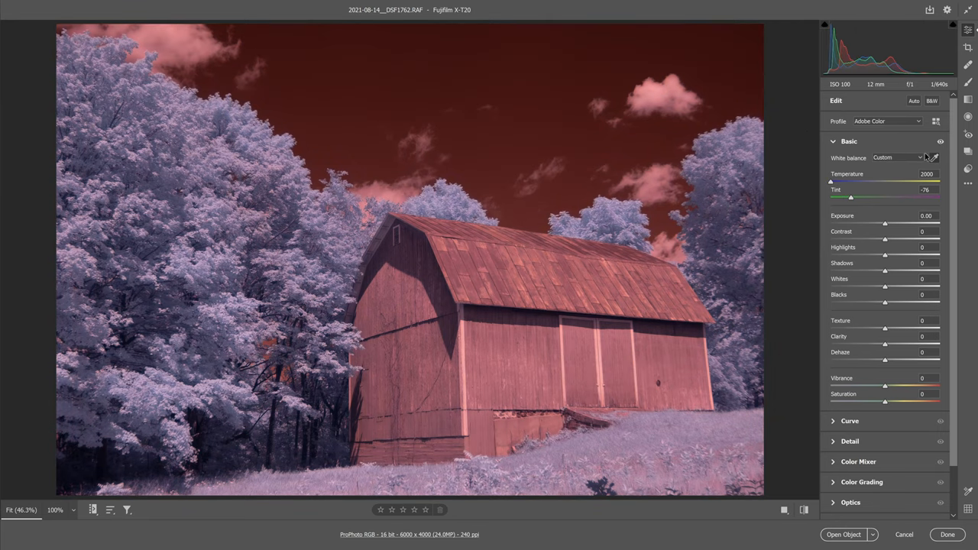
Step: Apply an Infrared Temp profile, warm the temperature for a brown sky, and open into Photoshop
left_click(886, 121)
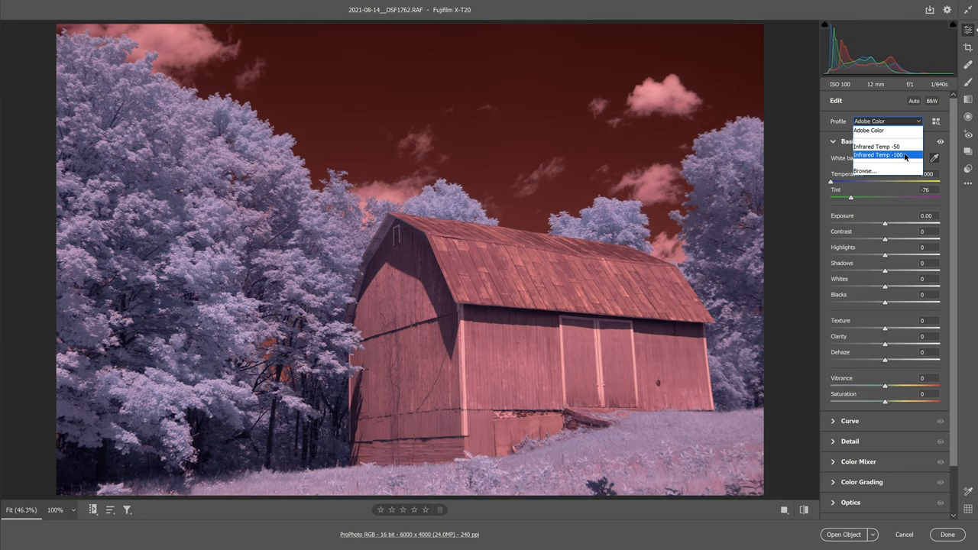
left_click(879, 156)
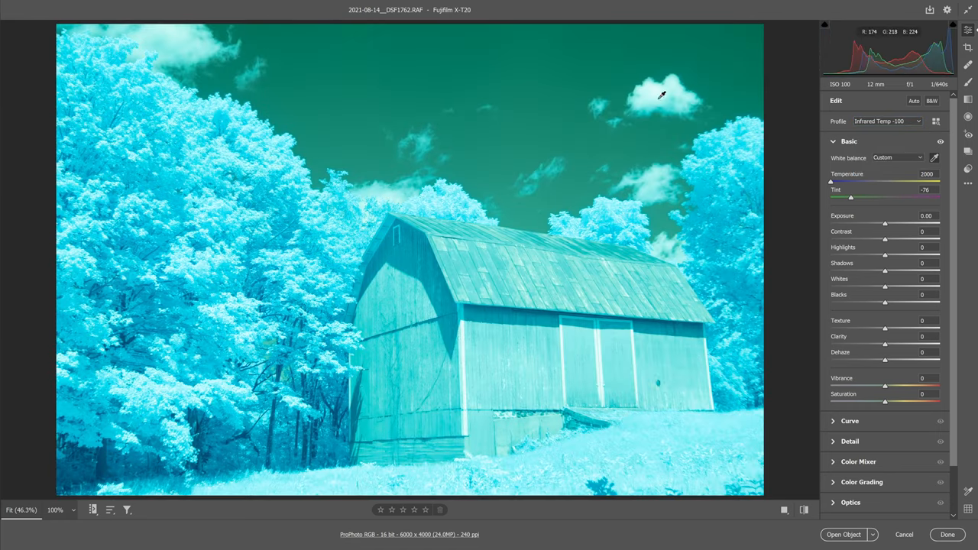
left_click_drag(831, 181, 871, 182)
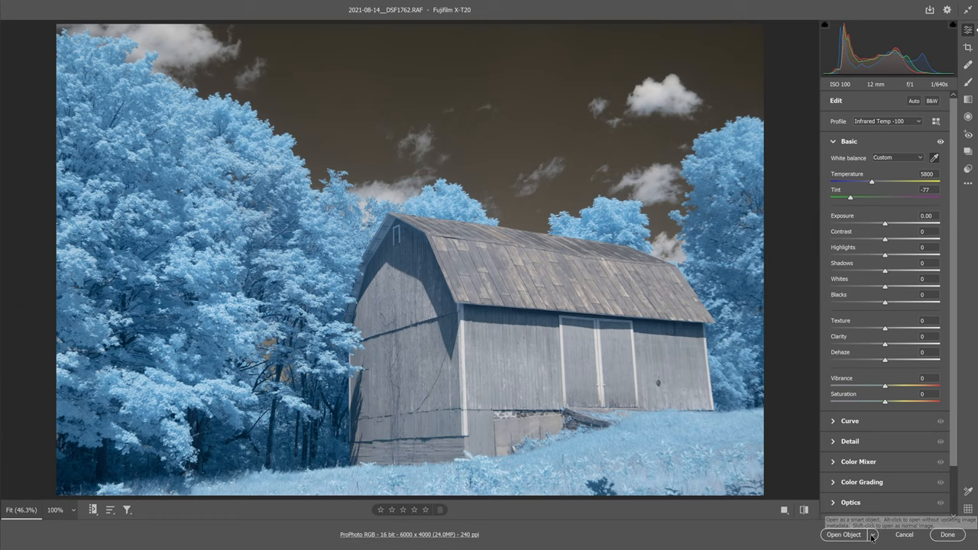
left_click(843, 535)
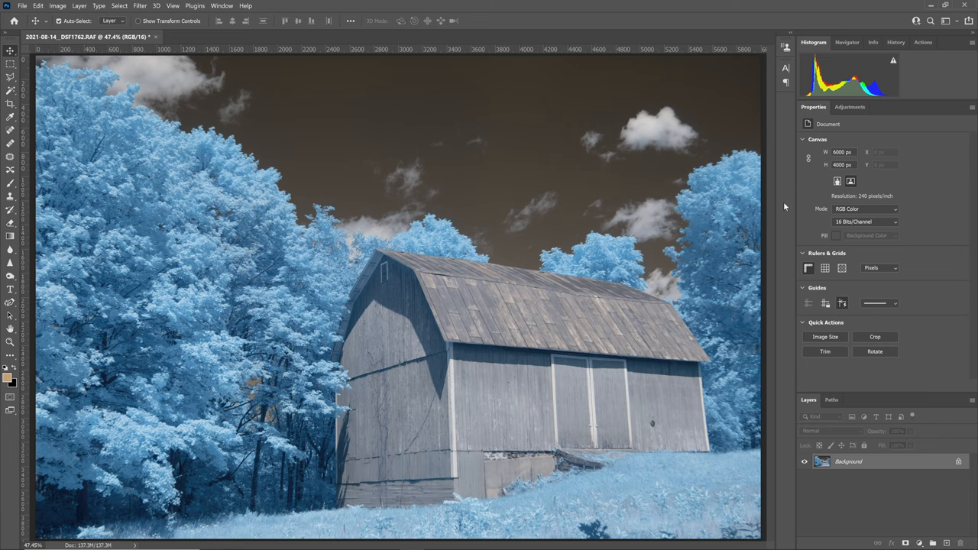
mouse_move(923, 47)
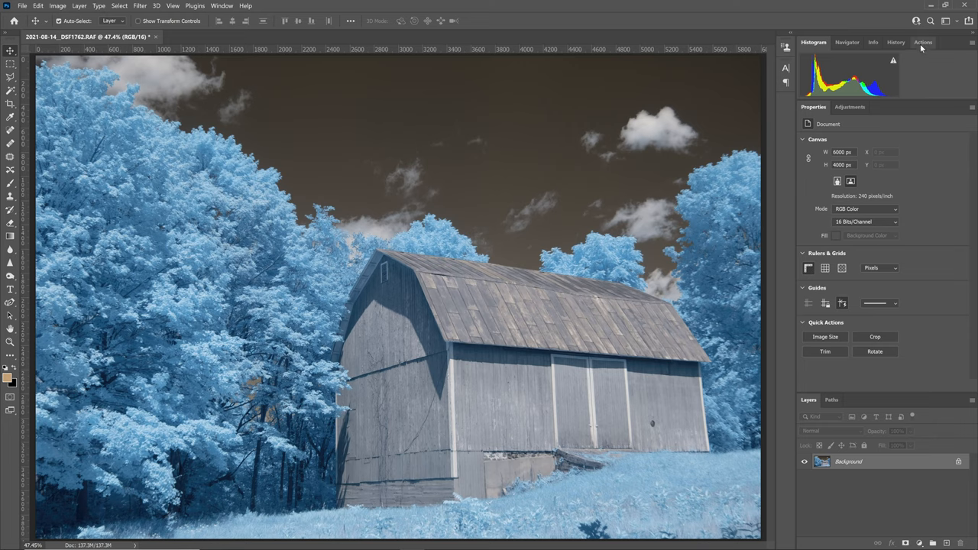
Step: Play the red-blue channel swap action, adding a Channel Mixer layer with orange foliage and teal sky
left_click(923, 43)
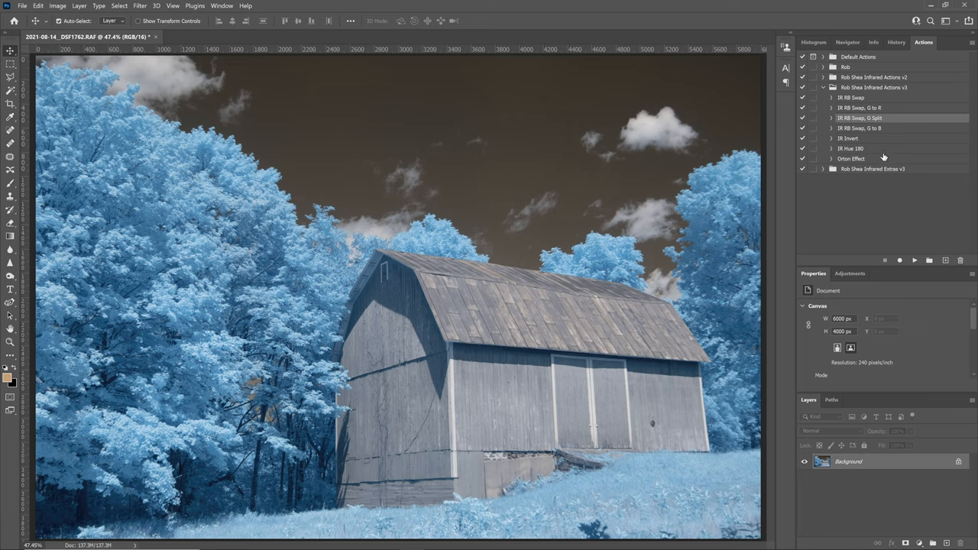
mouse_move(893, 147)
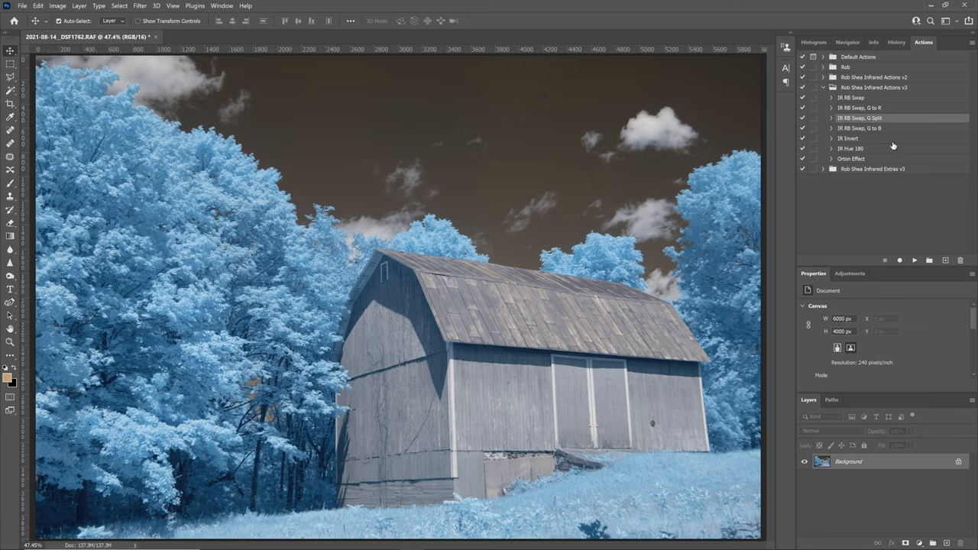
left_click(914, 261)
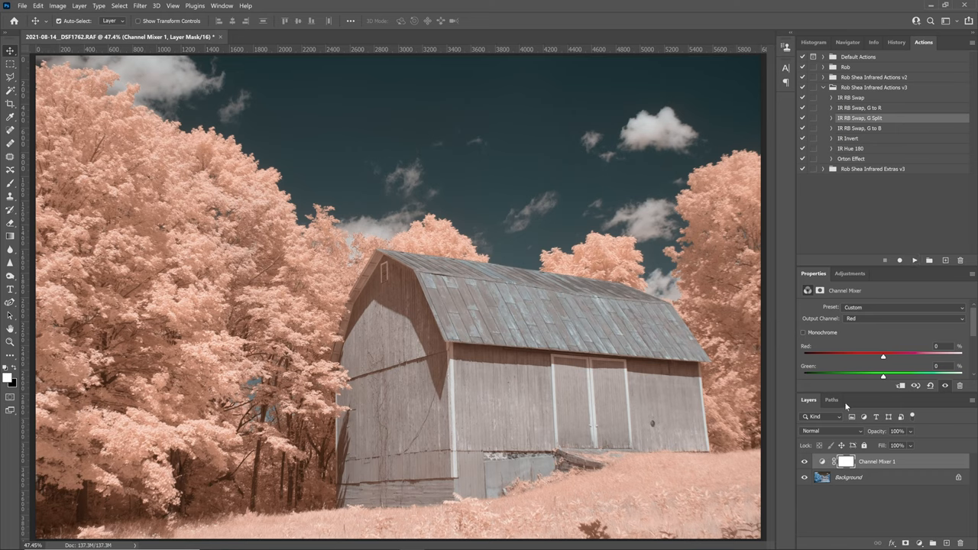
left_click(920, 542)
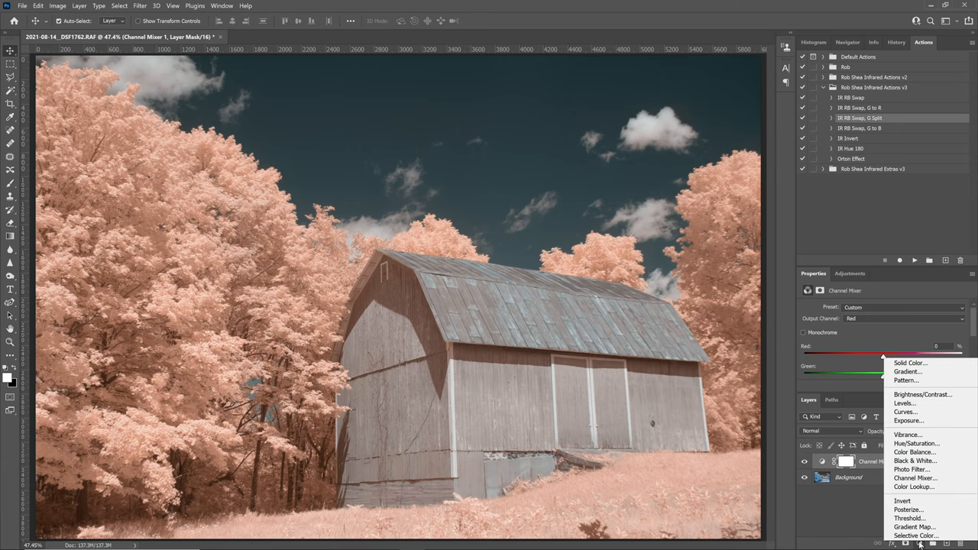
Step: Add a Curves layer with Medium Contrast, then a Hue/Saturation layer shifted toward golden foliage
left_click(905, 413)
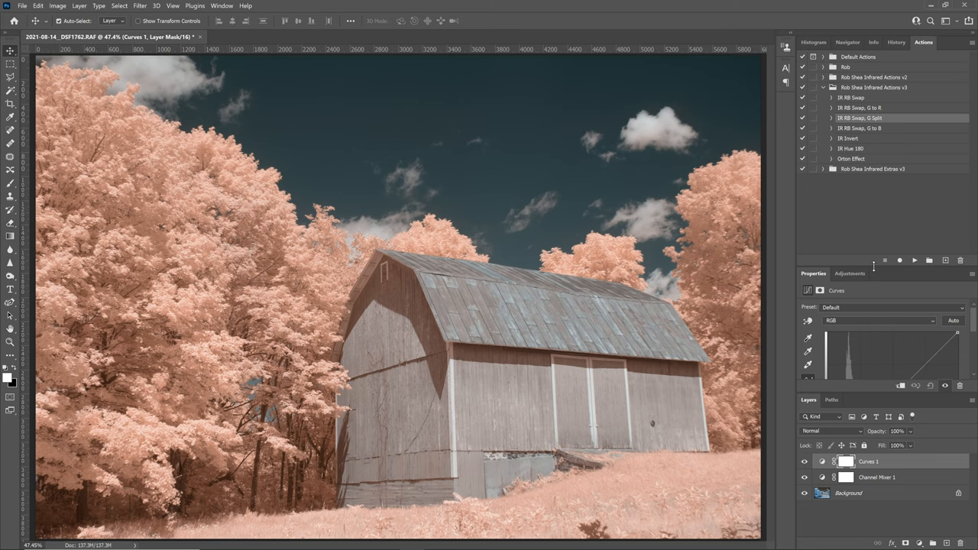
left_click(890, 226)
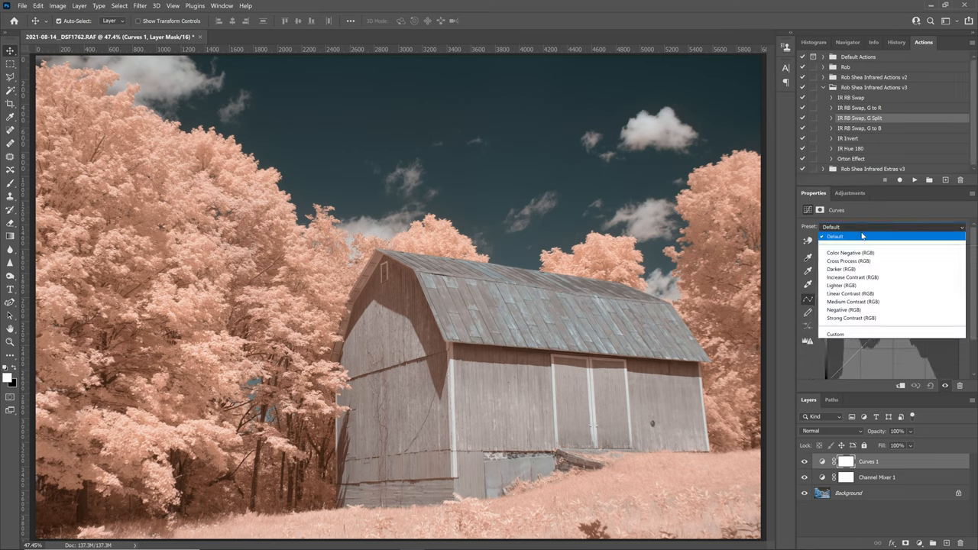
left_click(853, 301)
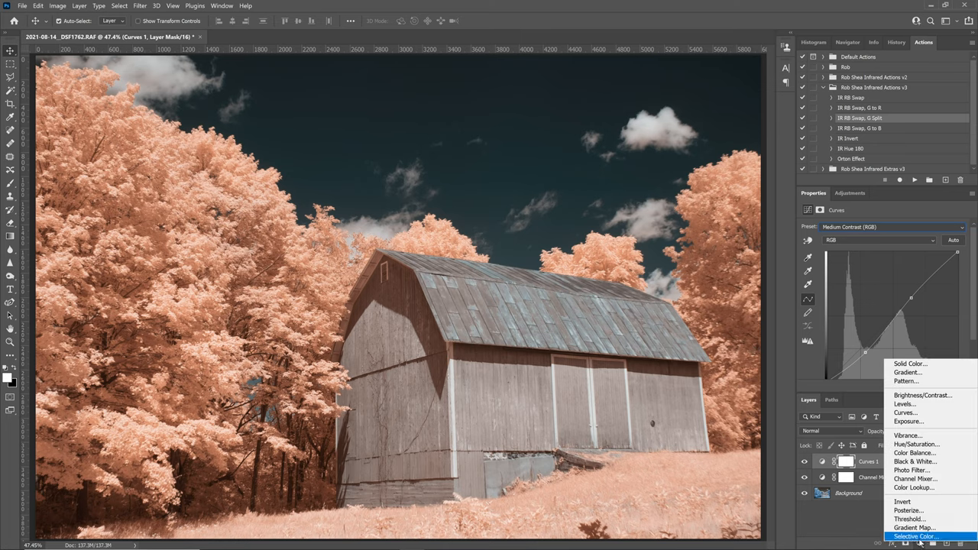
left_click(917, 443)
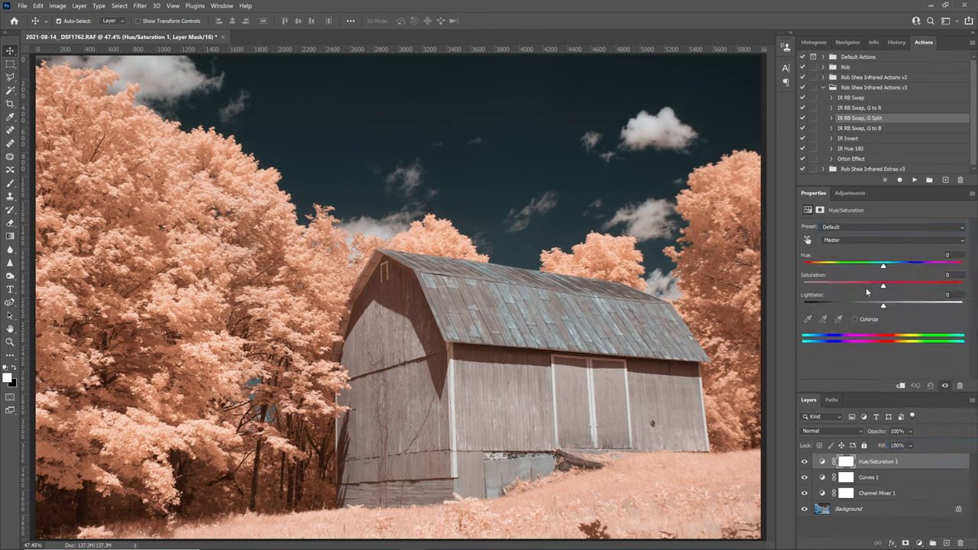
left_click_drag(883, 263, 894, 263)
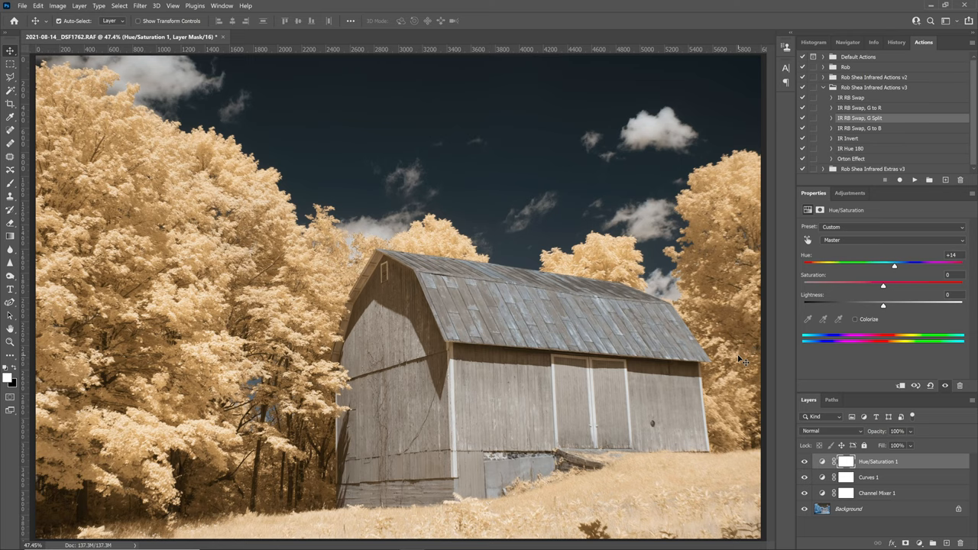
mouse_move(721, 359)
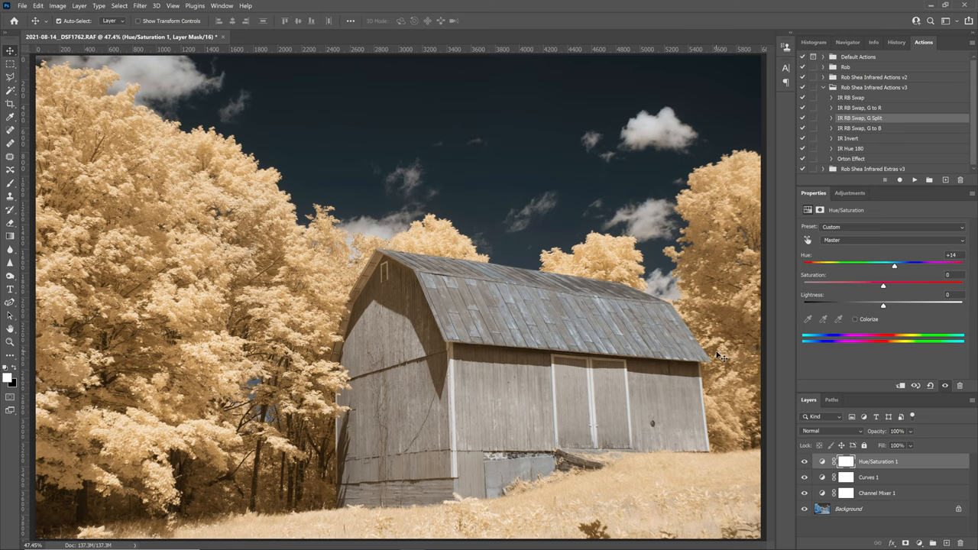
mouse_move(688, 355)
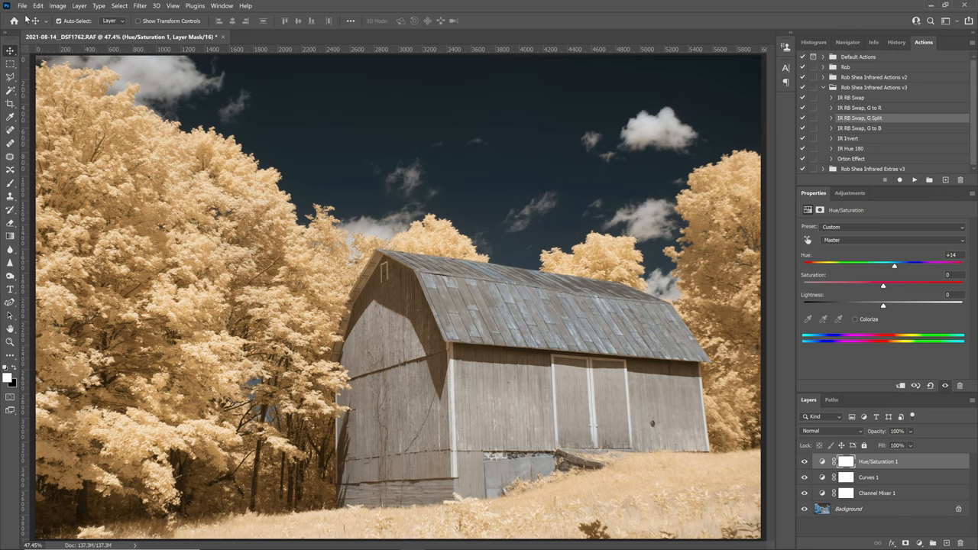
Step: Export the adjustment layers via File > Export > Color Lookup Tables in CUBE format
left_click(22, 6)
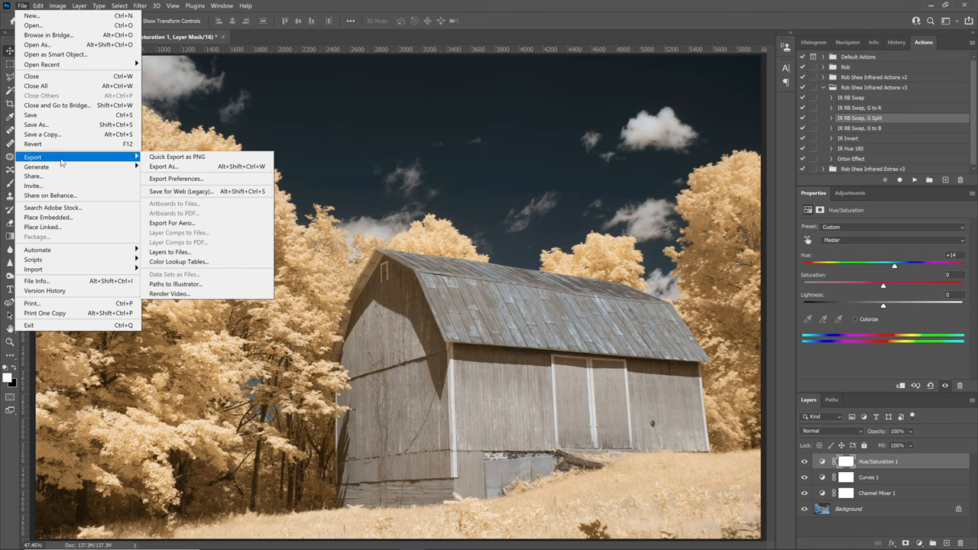
left_click(177, 261)
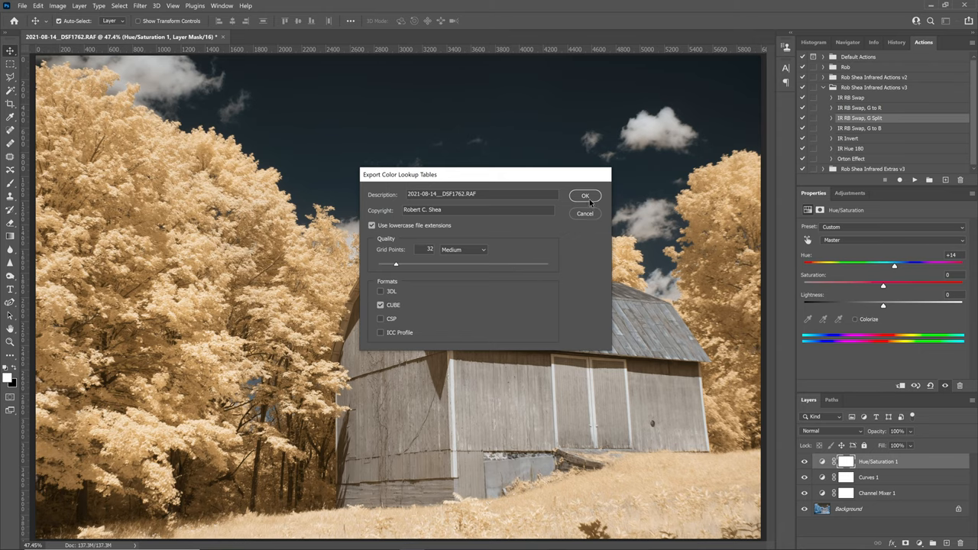
left_click(585, 196)
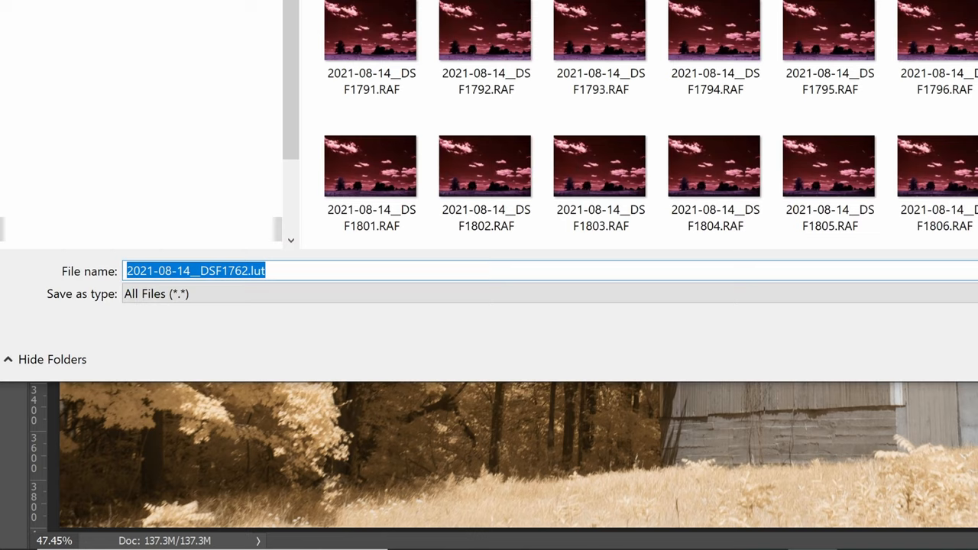